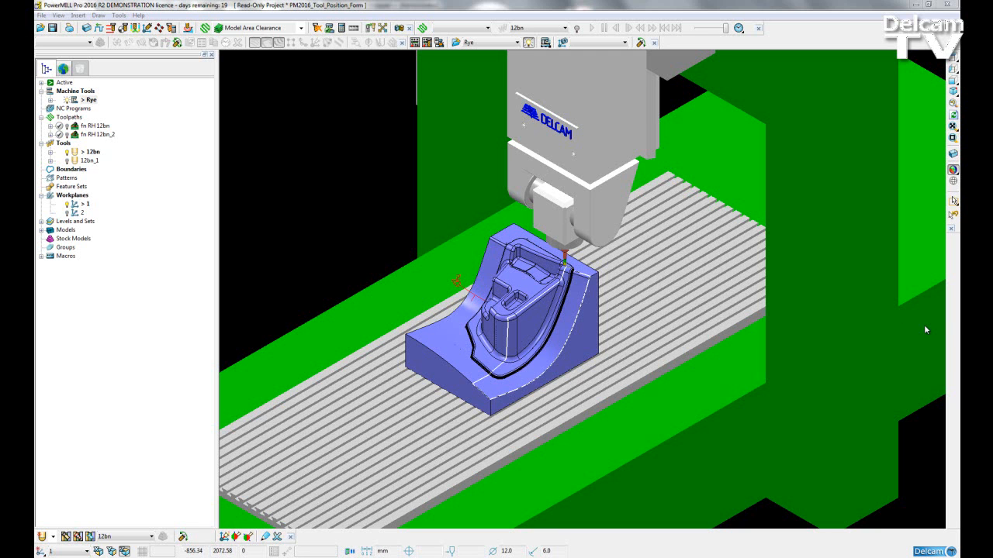
{"action": "mouse_move", "coordinate": [360, 153]}
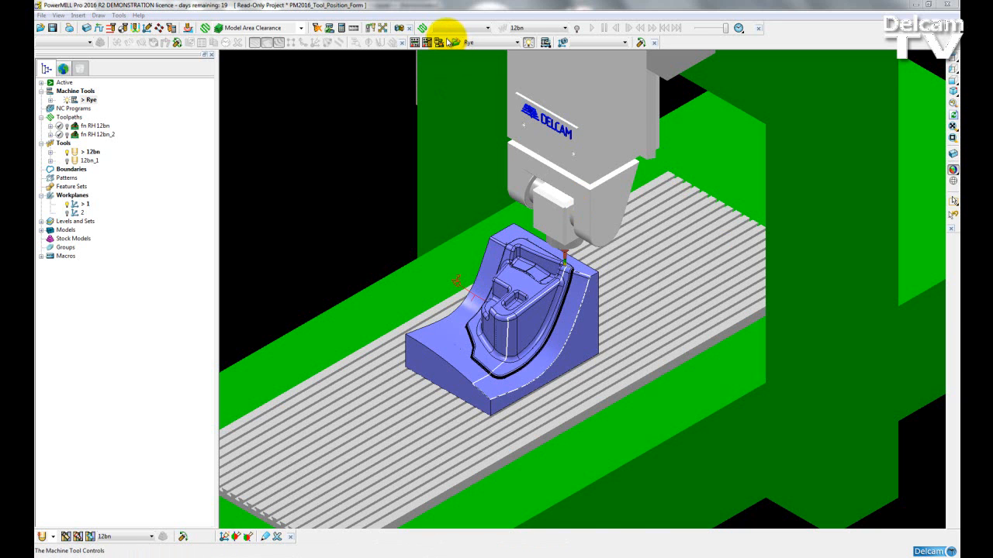
Start Dynamic Machine Control on the active tool and bring up the Machine Position form
{"action": "left_click", "coordinate": [426, 43]}
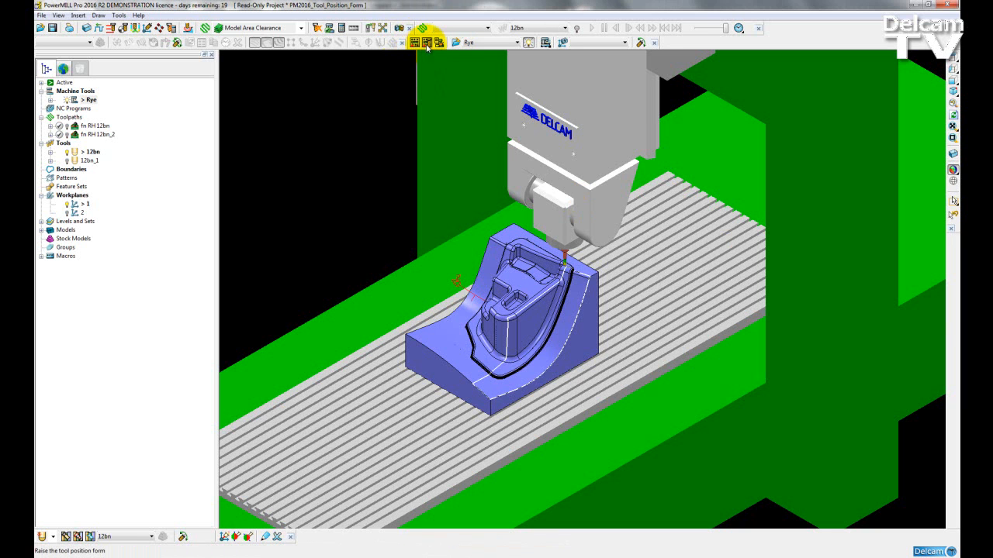
{"action": "mouse_move", "coordinate": [428, 44]}
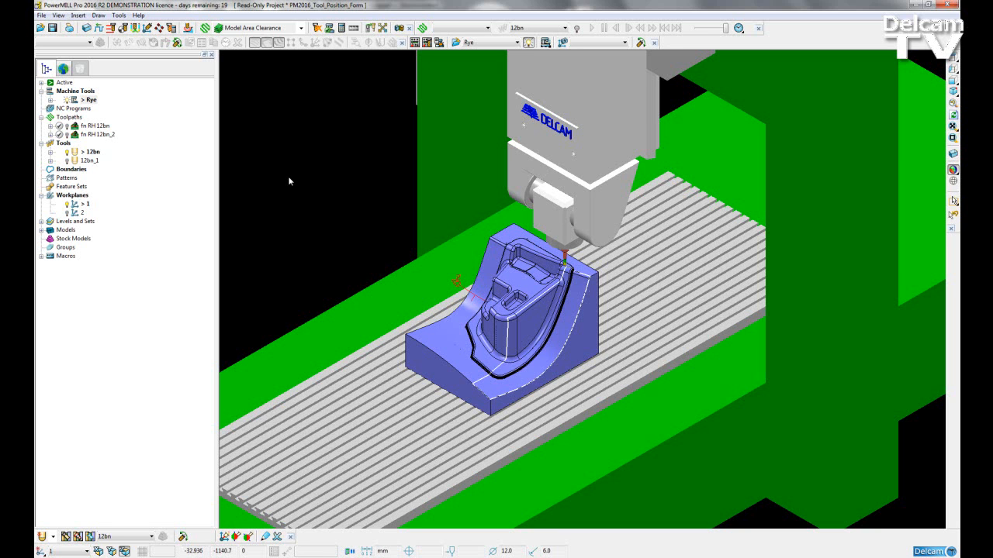
{"action": "mouse_move", "coordinate": [291, 186]}
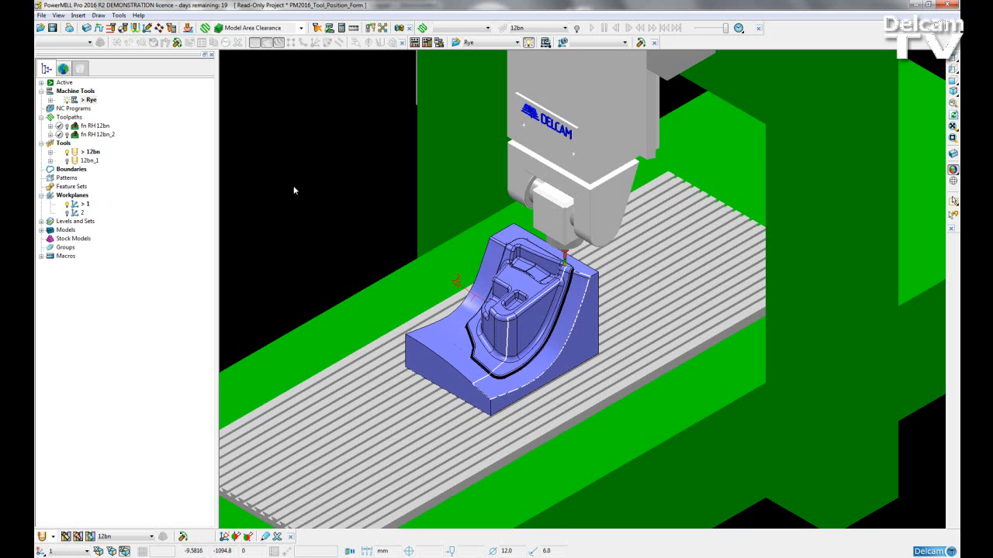
{"action": "right_click", "coordinate": [91, 152]}
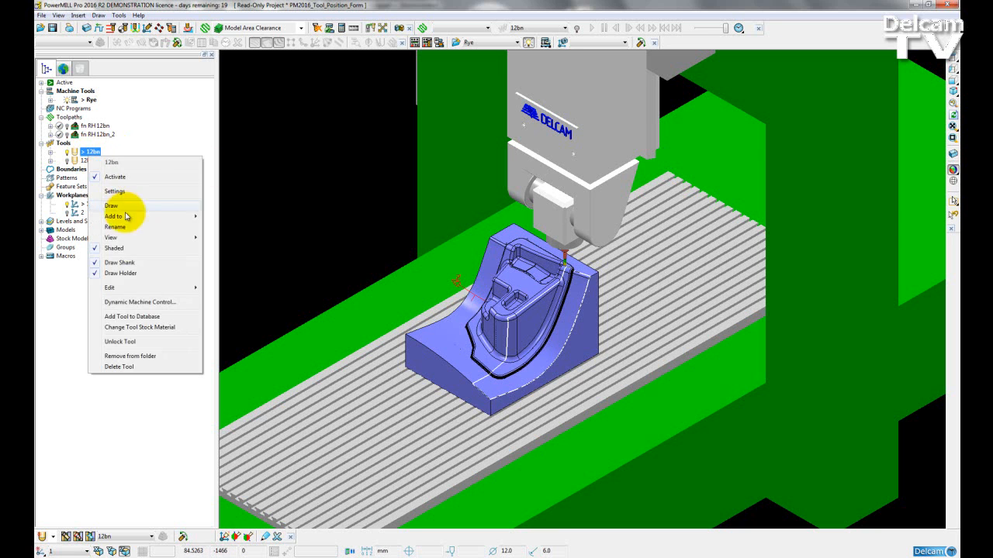
{"action": "left_click", "coordinate": [112, 205]}
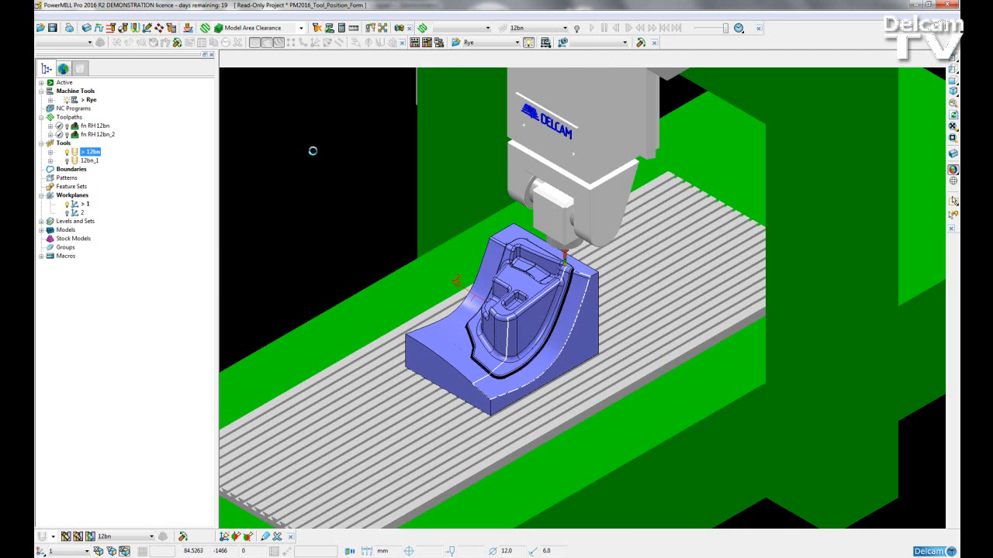
{"action": "left_click", "coordinate": [611, 59]}
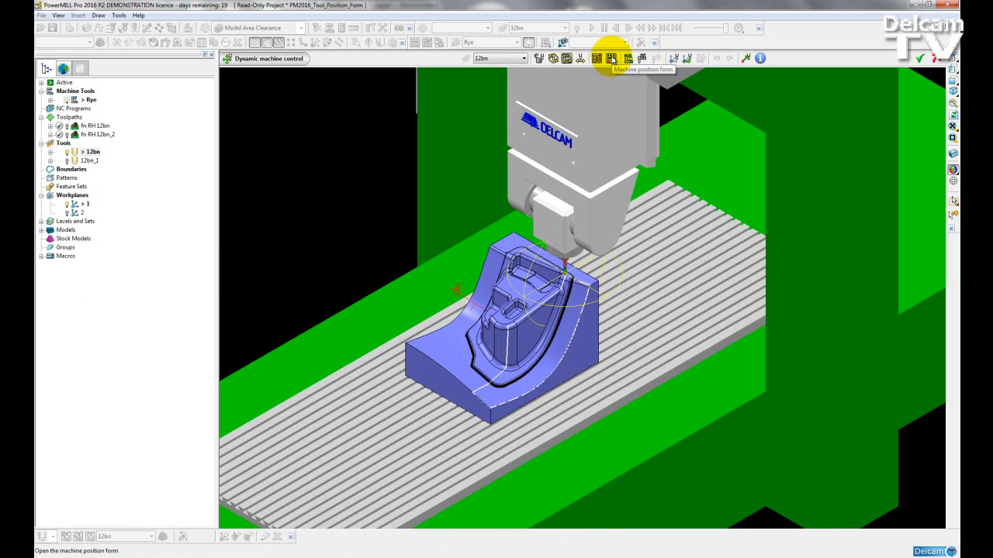
{"action": "left_click", "coordinate": [595, 59]}
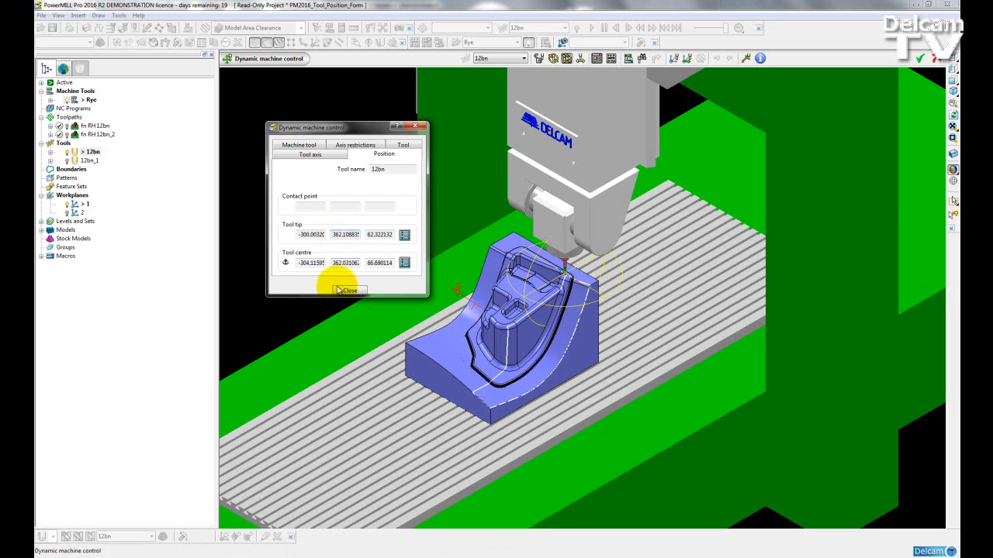
{"action": "left_click", "coordinate": [349, 290]}
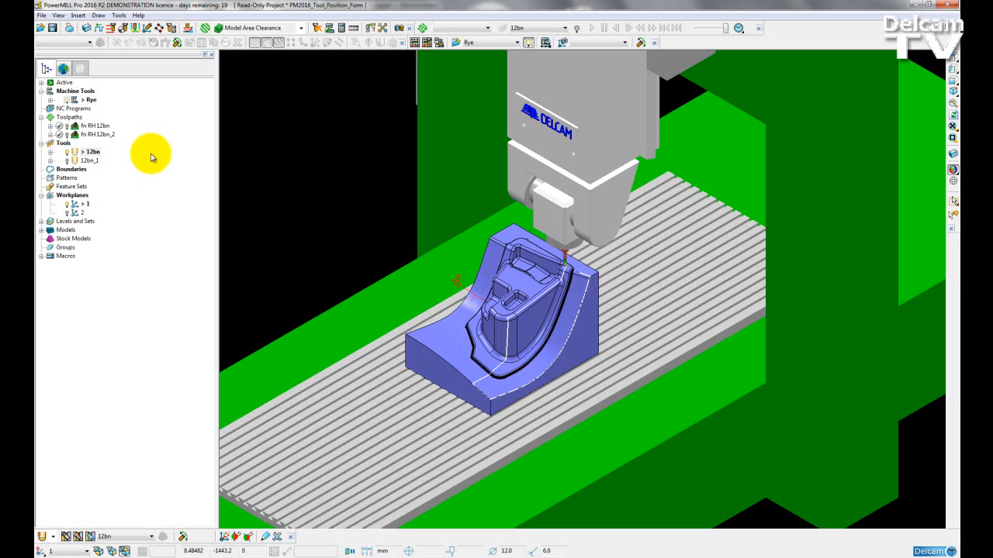
{"action": "mouse_move", "coordinate": [95, 125]}
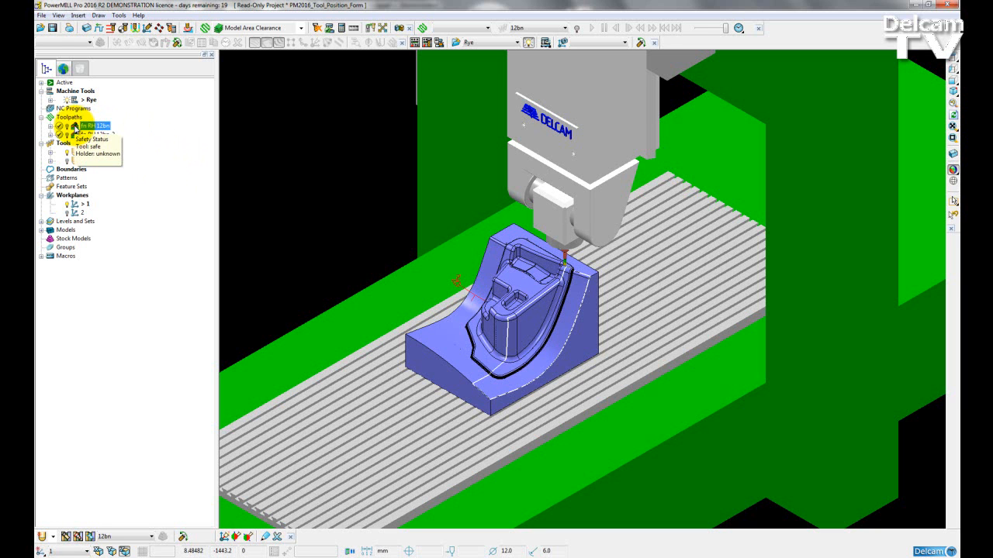
Activate the toolpath, show the Tool Position form and expand its Coordinate system list
{"action": "left_click", "coordinate": [99, 126]}
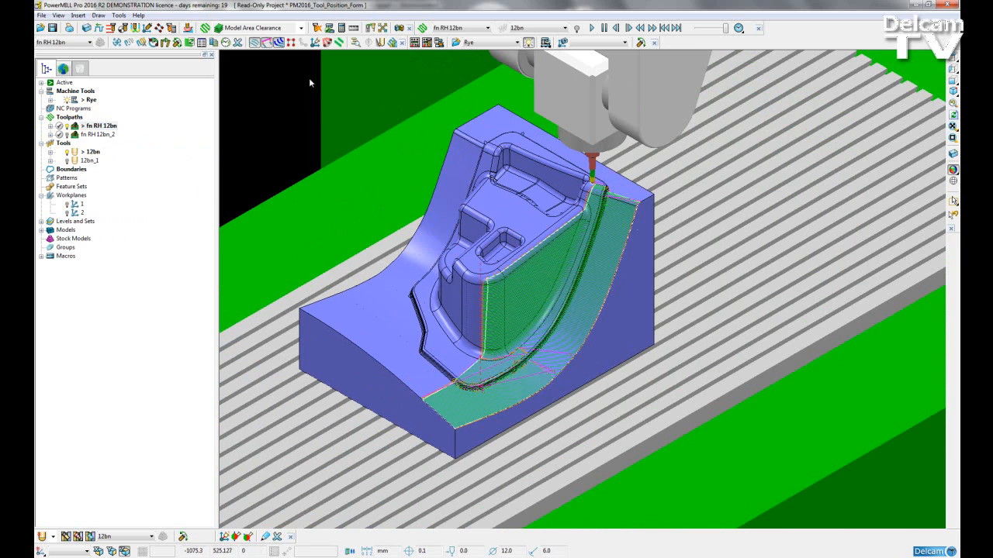
{"action": "mouse_move", "coordinate": [292, 83]}
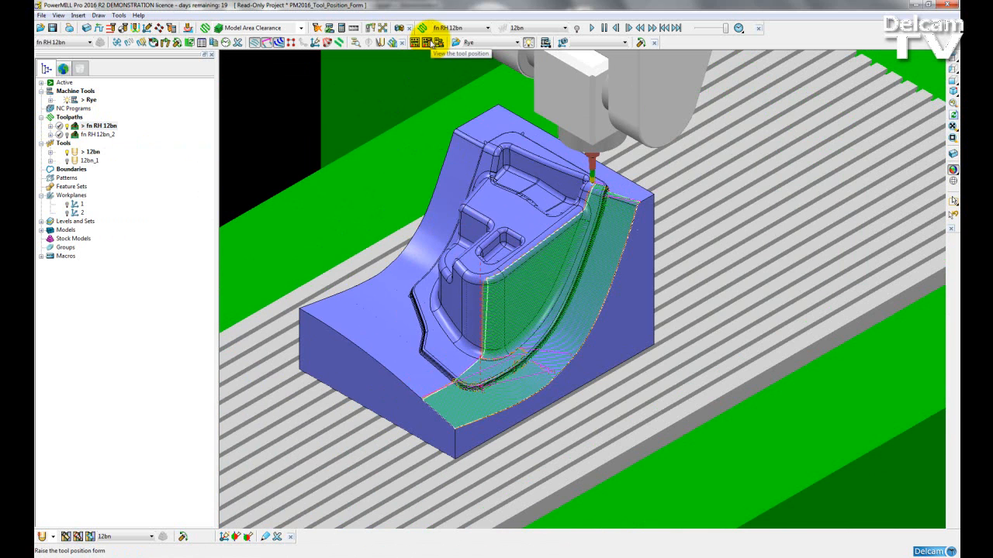
{"action": "left_click", "coordinate": [431, 42]}
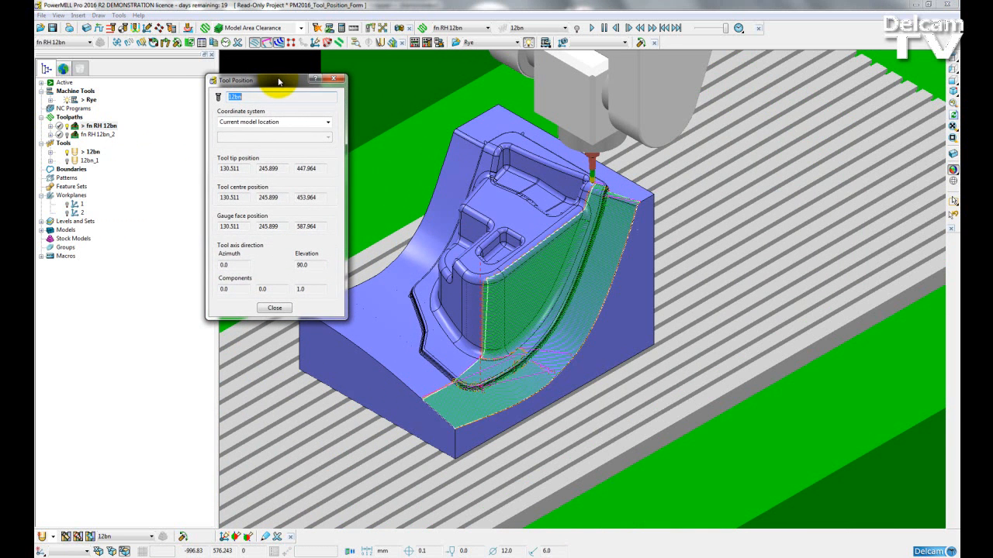
{"action": "left_click_drag", "start_coordinate": [276, 81], "coordinate": [242, 84]}
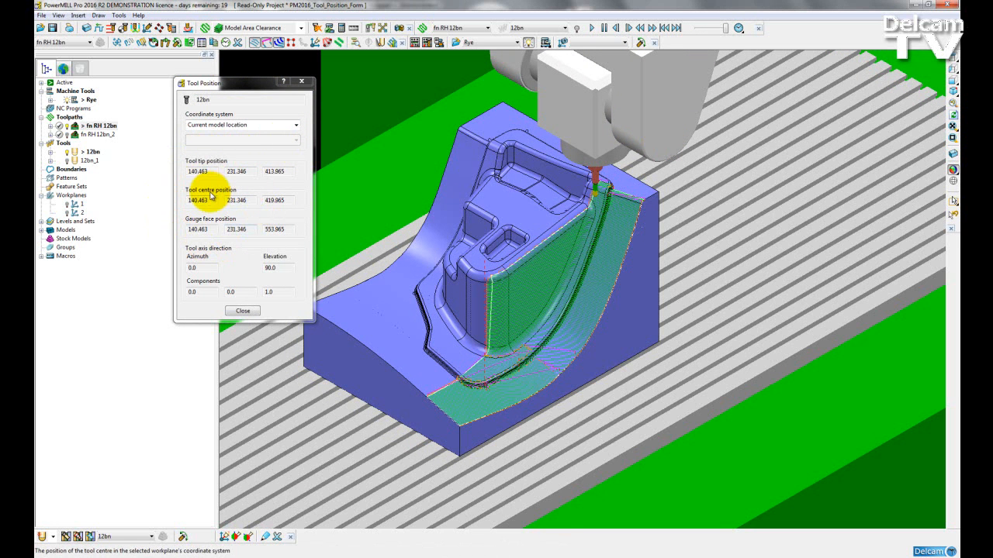
{"action": "mouse_move", "coordinate": [254, 196]}
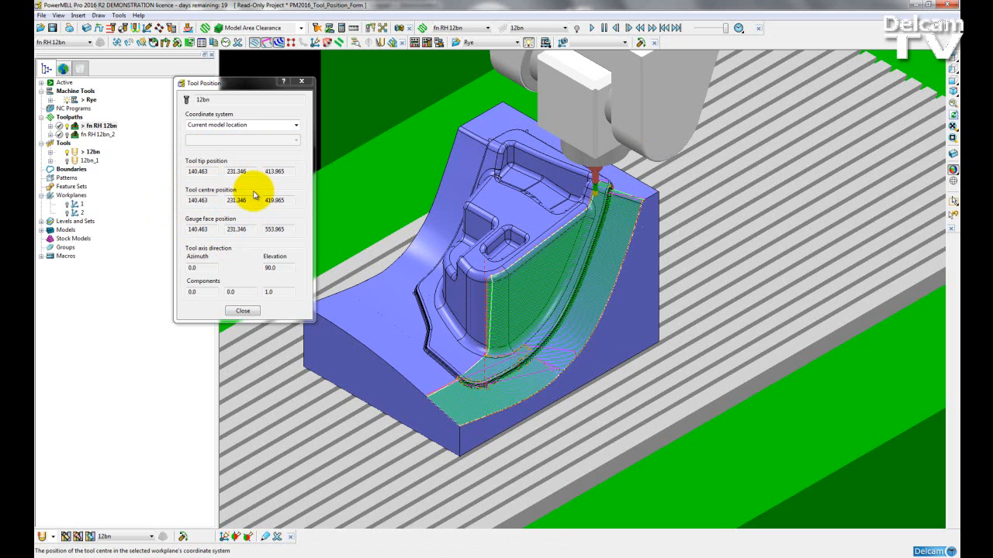
{"action": "mouse_move", "coordinate": [254, 200]}
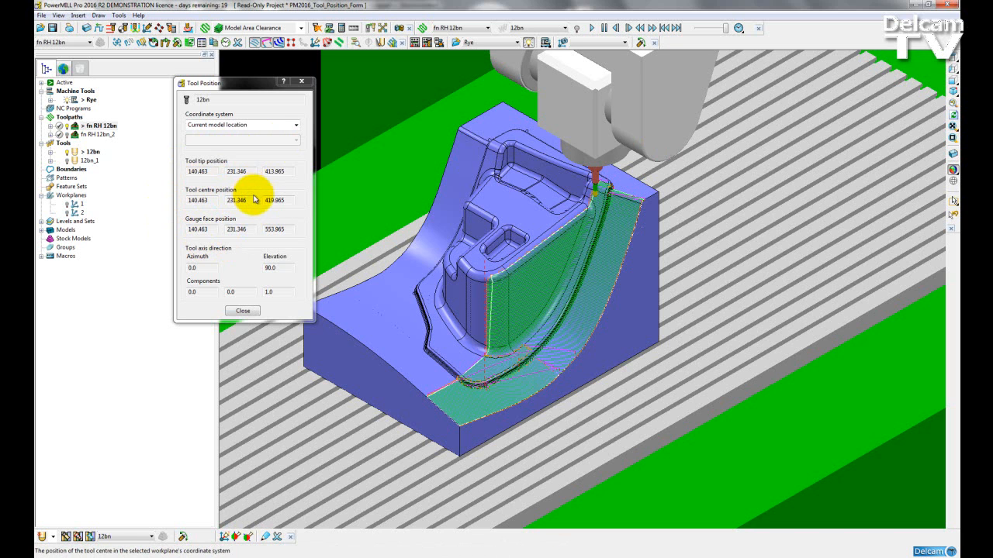
{"action": "mouse_move", "coordinate": [214, 192]}
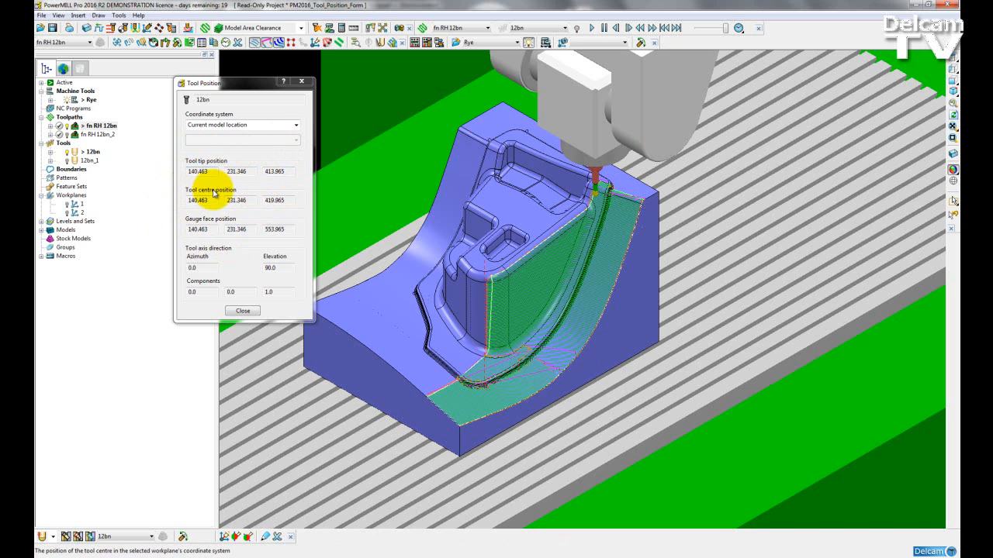
{"action": "mouse_move", "coordinate": [214, 229]}
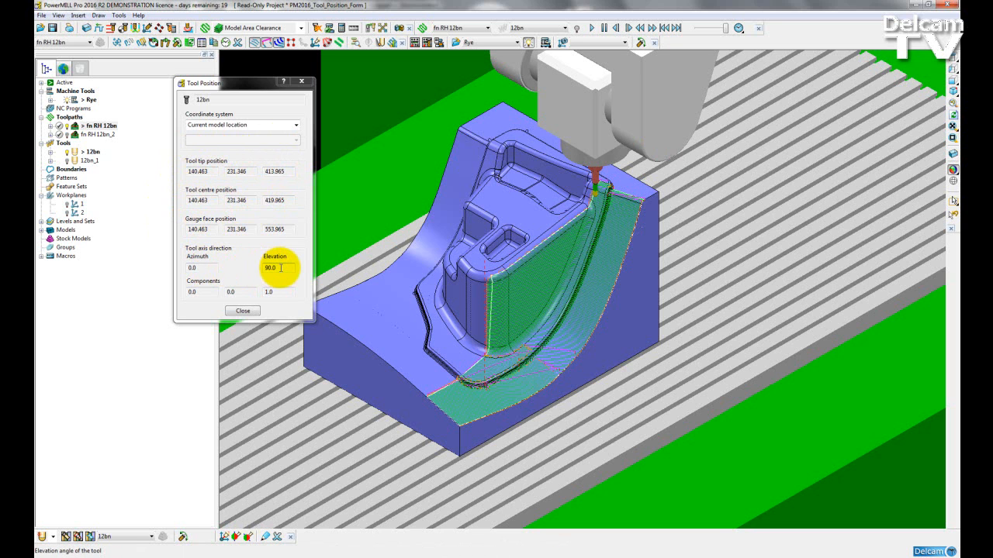
{"action": "mouse_move", "coordinate": [236, 257]}
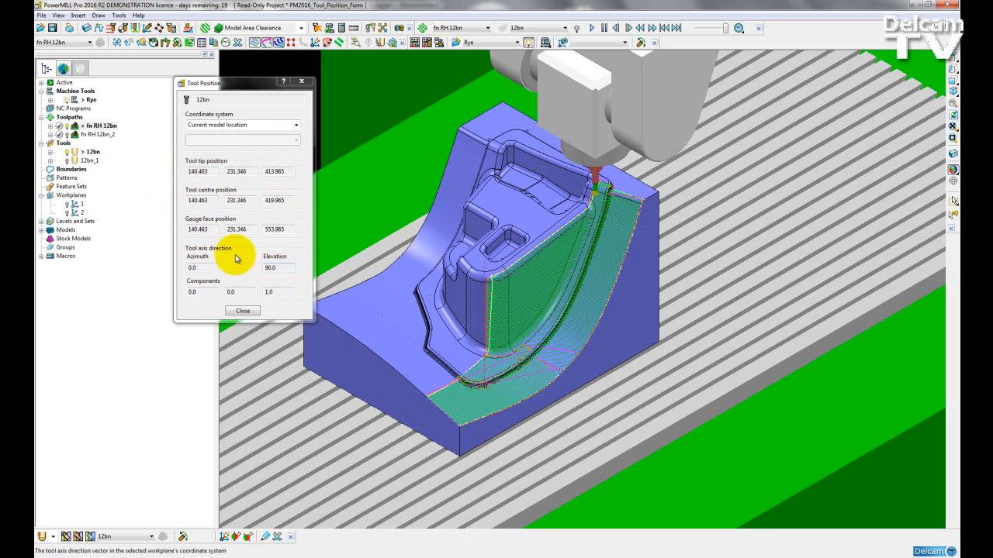
{"action": "mouse_move", "coordinate": [240, 273]}
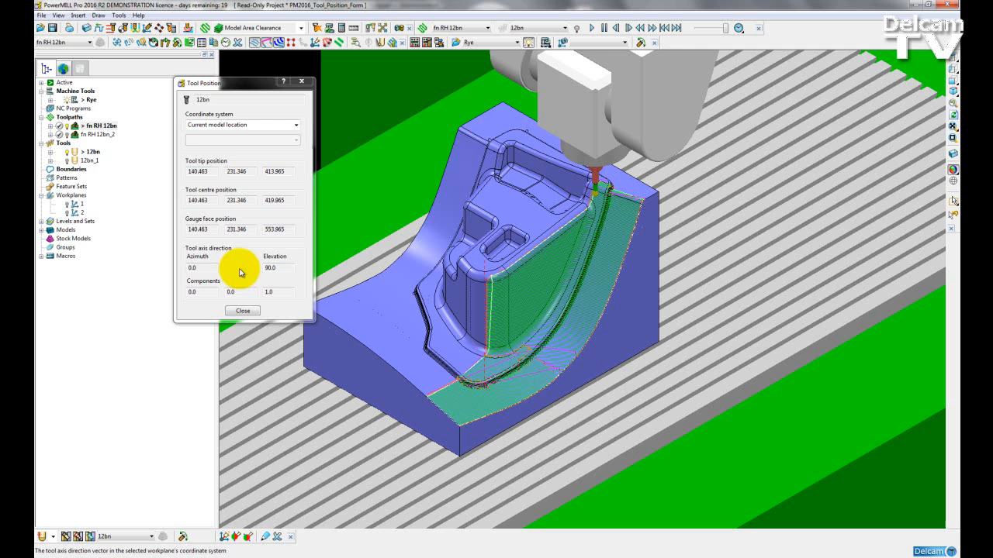
{"action": "left_click", "coordinate": [295, 124]}
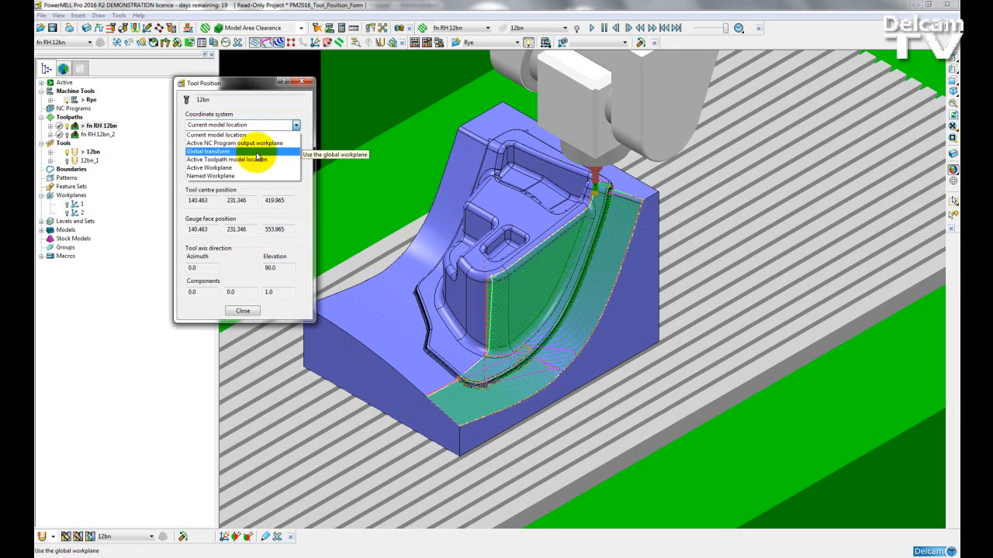
{"action": "mouse_move", "coordinate": [226, 158]}
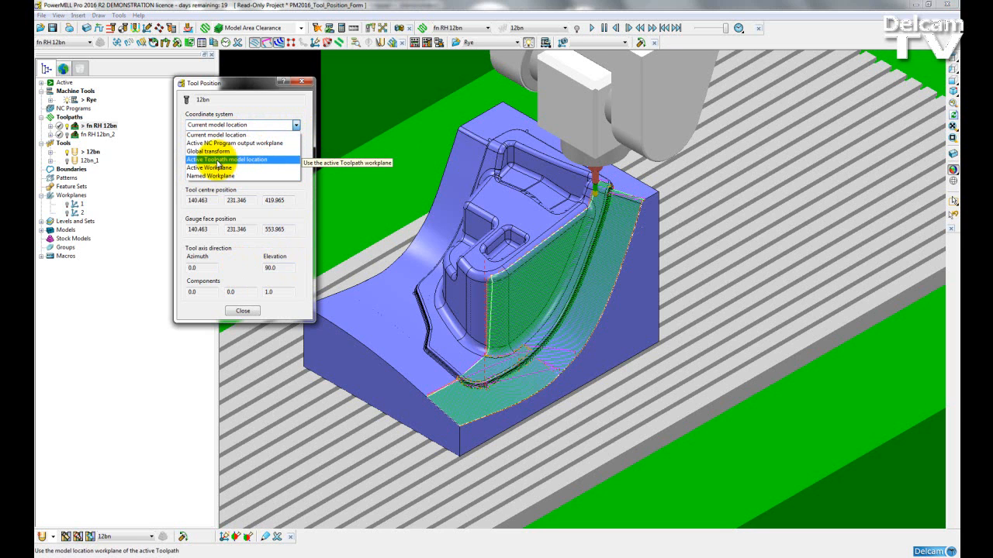
{"action": "mouse_move", "coordinate": [209, 168]}
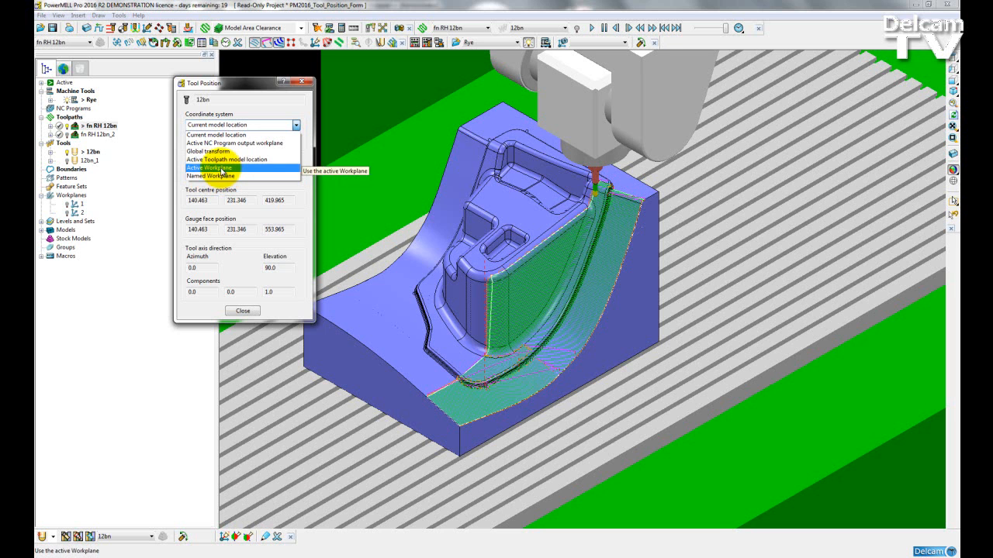
Set Coordinate system to Active Workplane and step the simulation to watch the readout update
{"action": "left_click", "coordinate": [208, 167]}
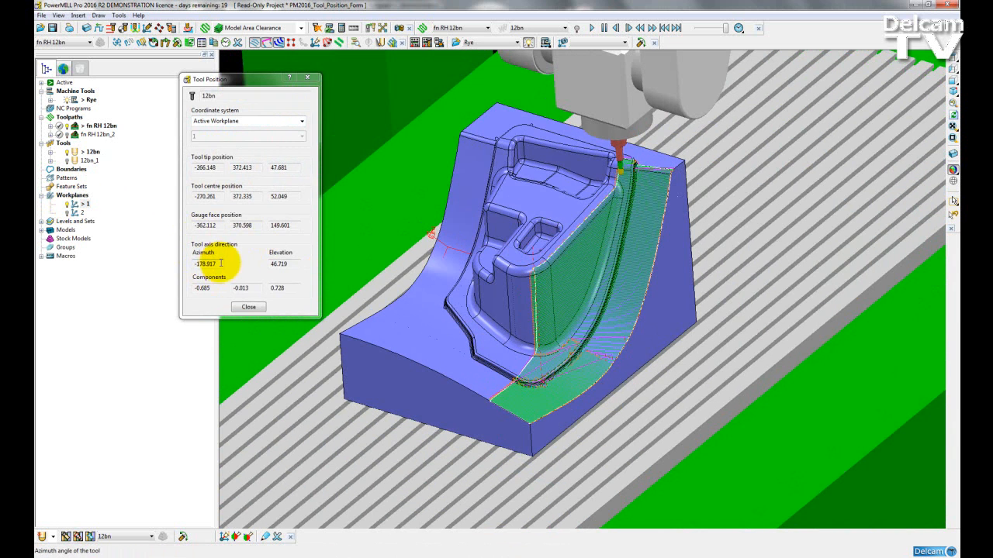
{"action": "left_click", "coordinate": [279, 264]}
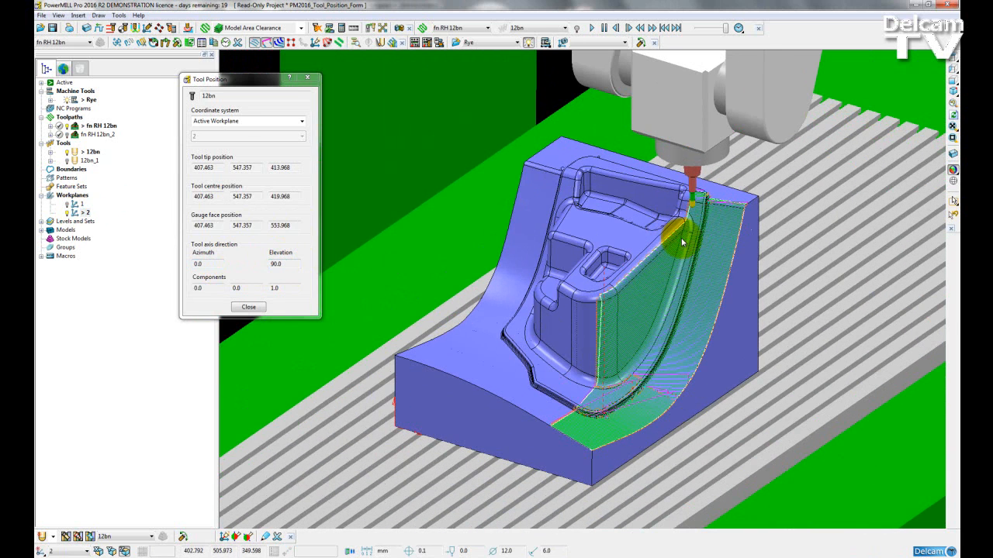
{"action": "mouse_move", "coordinate": [388, 228]}
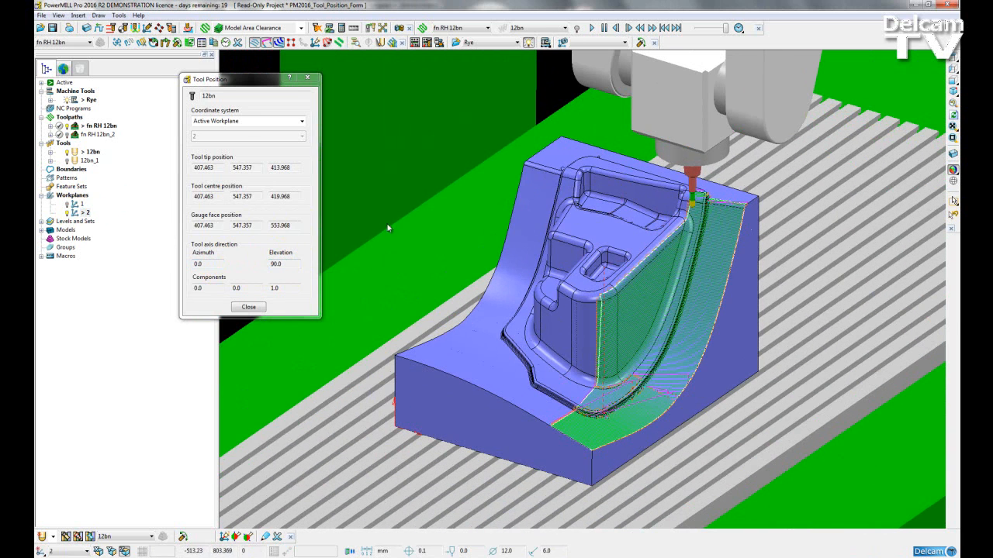
{"action": "left_click", "coordinate": [276, 263]}
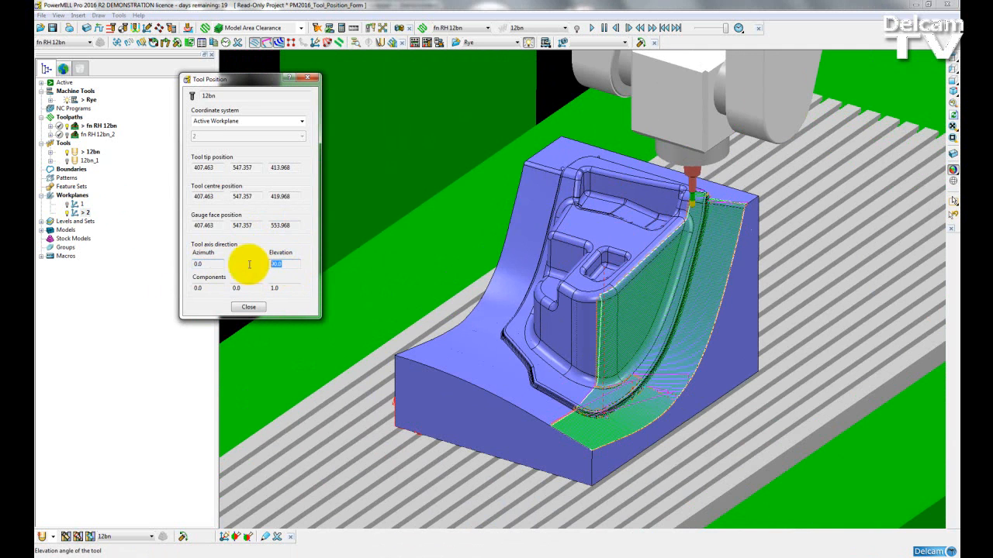
{"action": "mouse_move", "coordinate": [273, 187]}
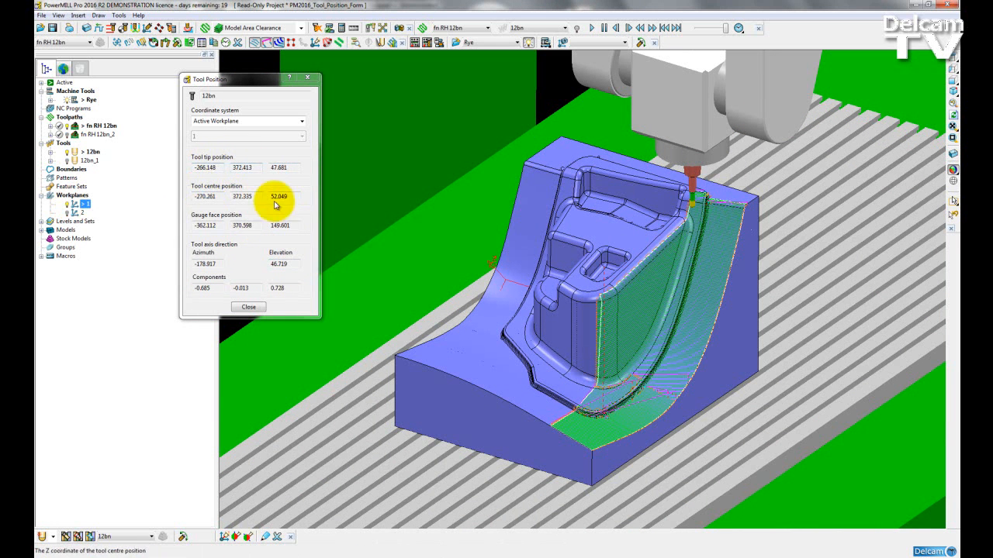
{"action": "mouse_move", "coordinate": [267, 211]}
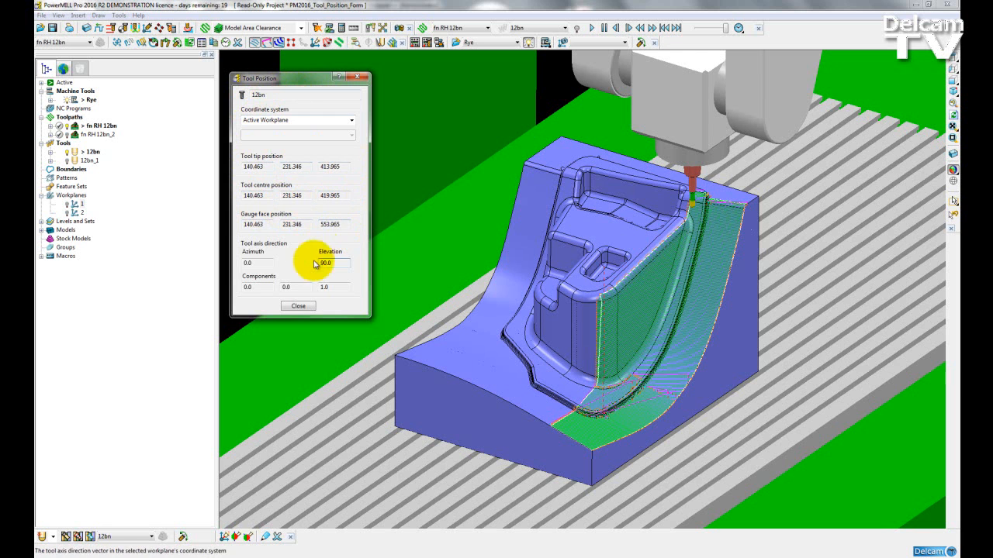
Close the Tool Position readout and restart Dynamic Machine Control on the tool
{"action": "left_click", "coordinate": [298, 305]}
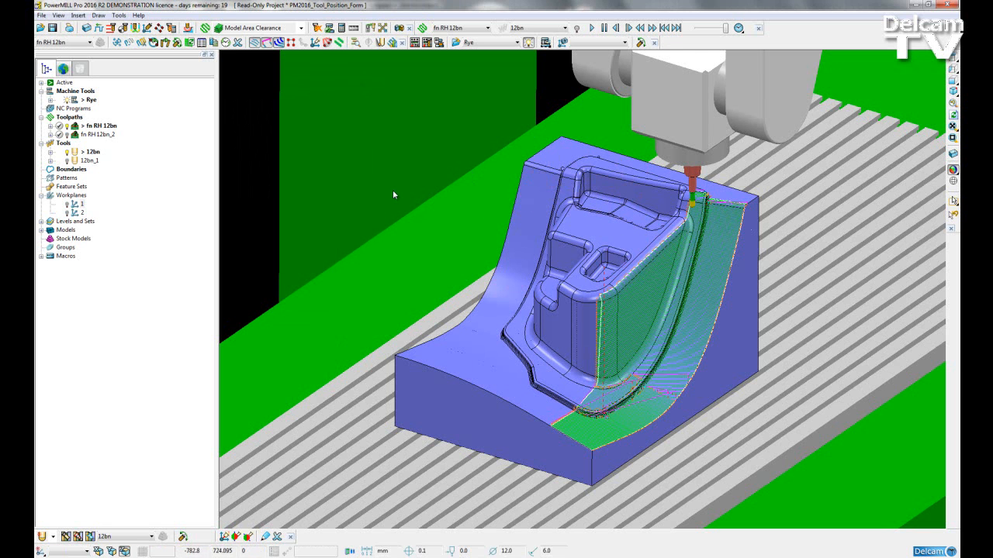
{"action": "right_click", "coordinate": [90, 152]}
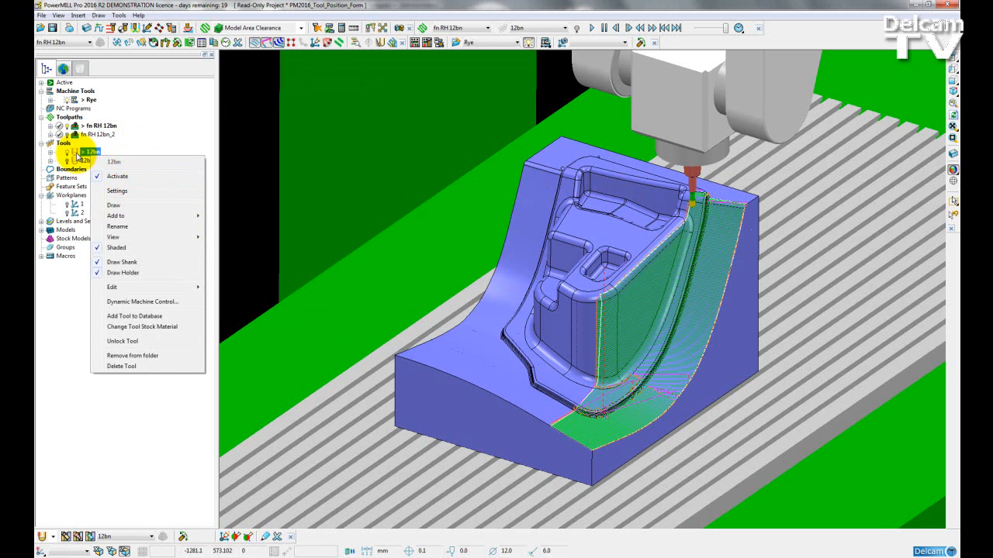
{"action": "mouse_move", "coordinate": [135, 285]}
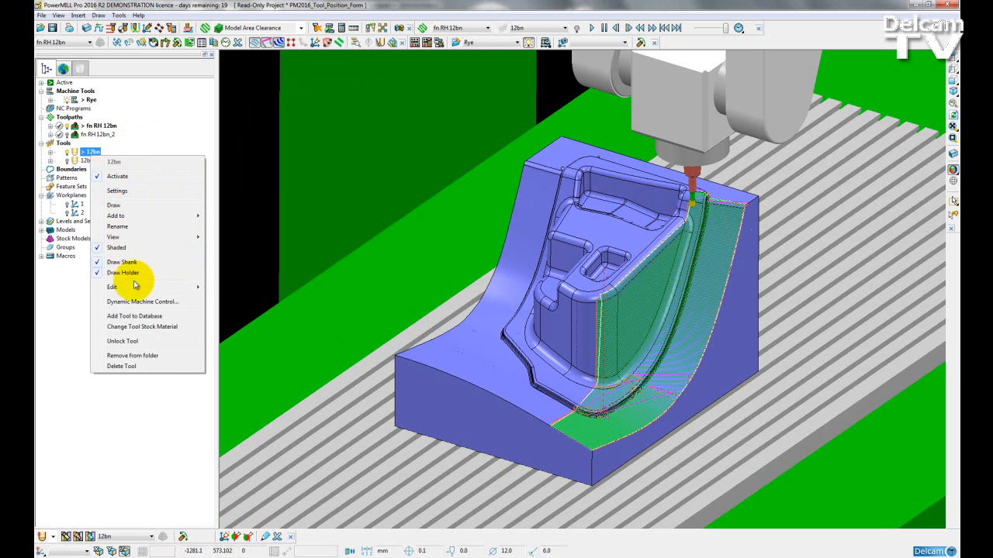
{"action": "left_click", "coordinate": [143, 301]}
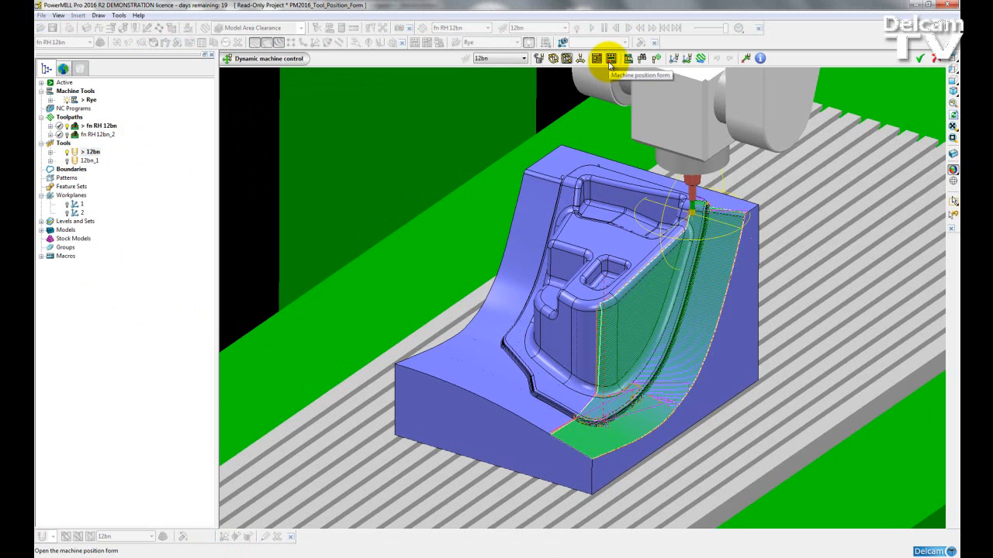
Show the Machine Tool Position form with the Tool Position readout alongside it
{"action": "left_click", "coordinate": [595, 59]}
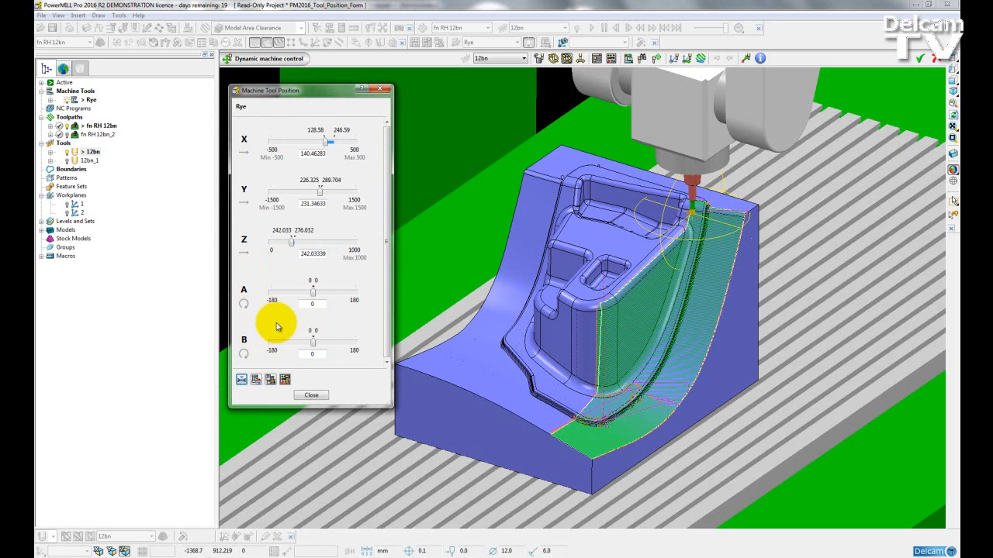
{"action": "mouse_move", "coordinate": [285, 378]}
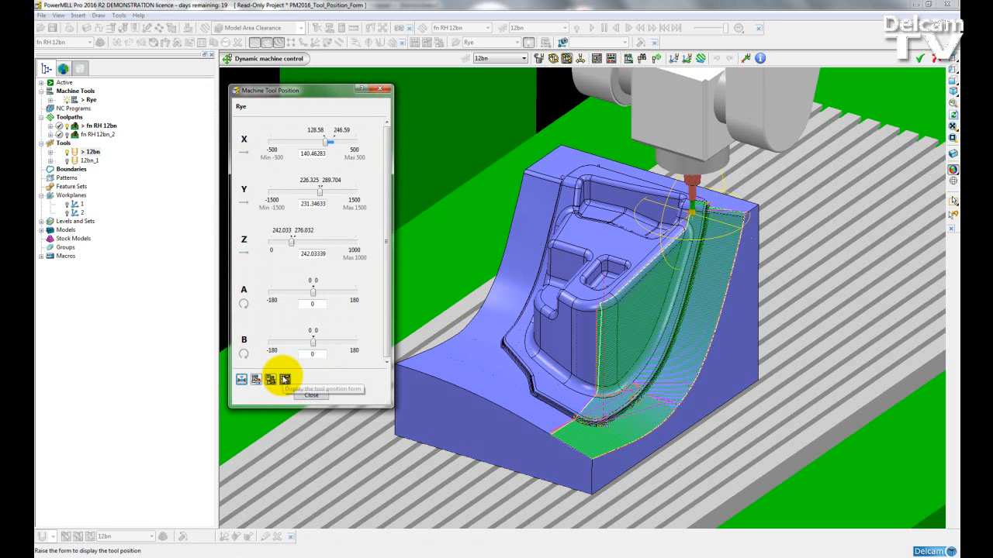
{"action": "left_click", "coordinate": [269, 378]}
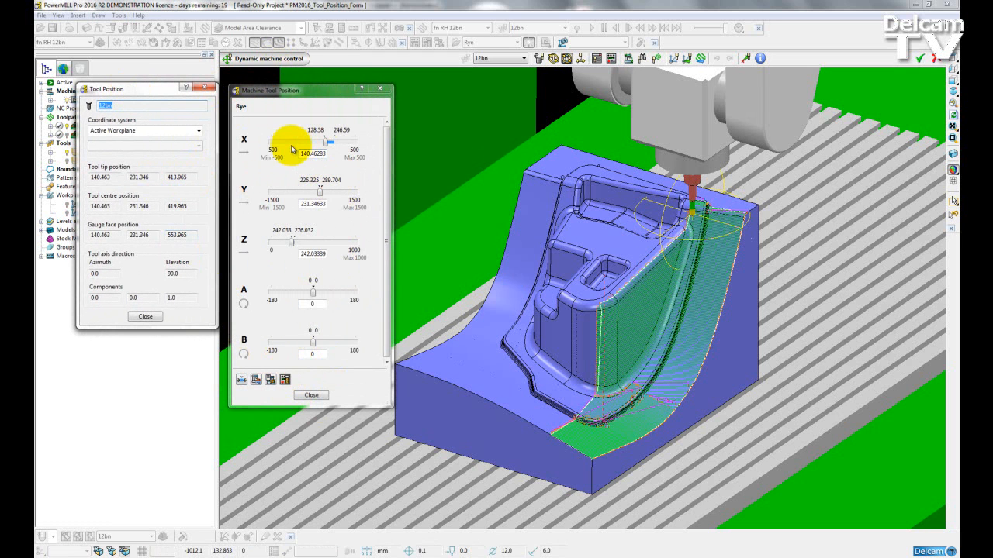
{"action": "mouse_move", "coordinate": [287, 92]}
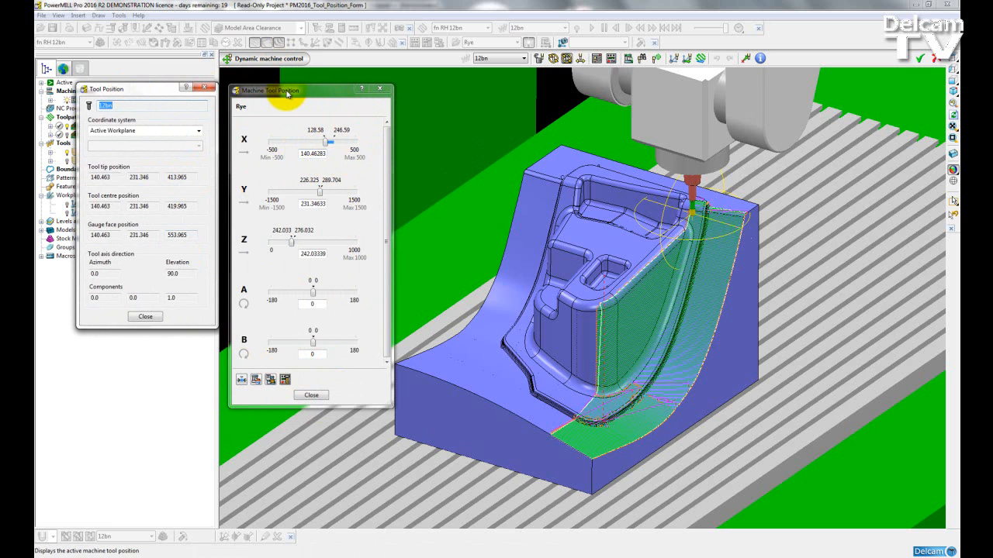
{"action": "mouse_move", "coordinate": [307, 158]}
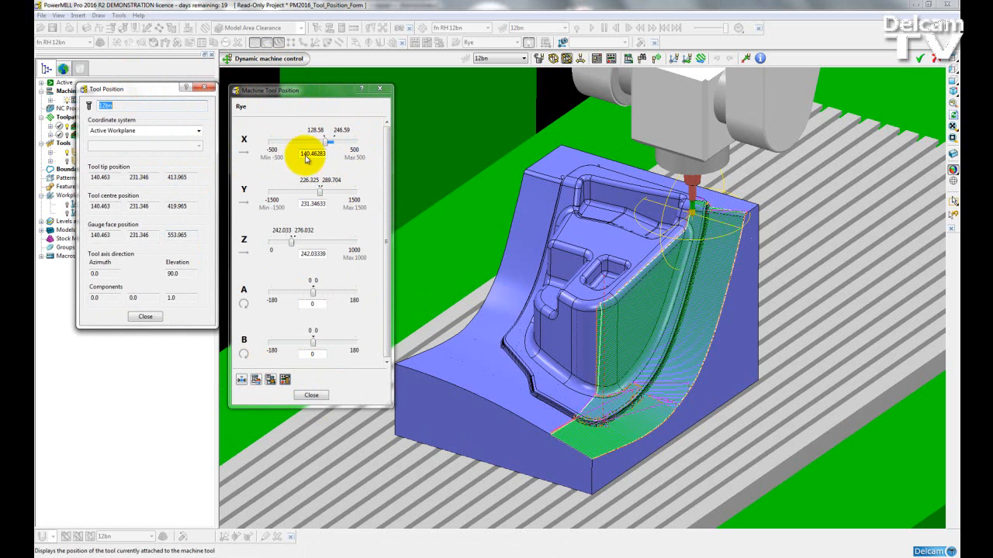